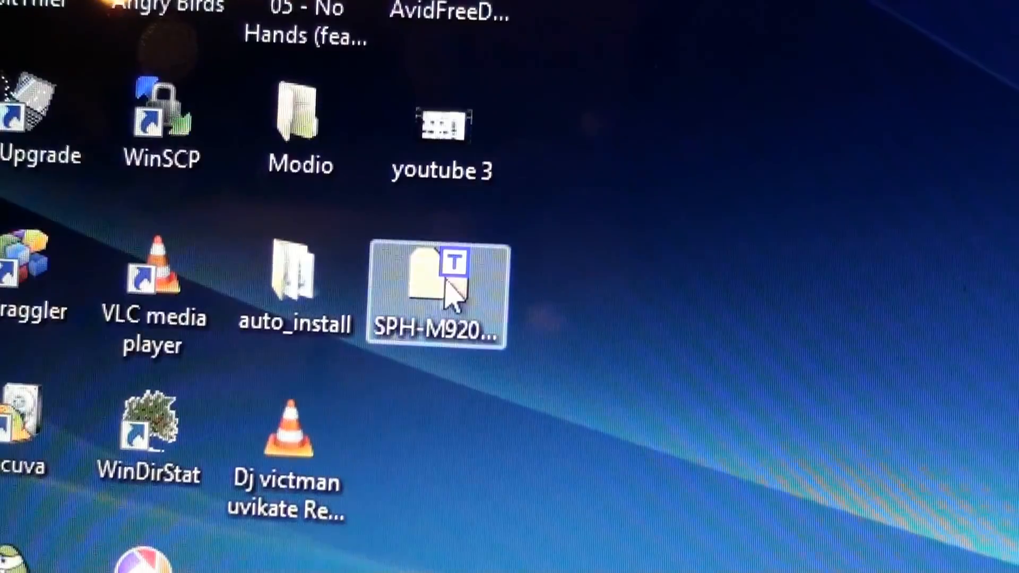
{"action": "mouse_move", "coordinate": [442, 279]}
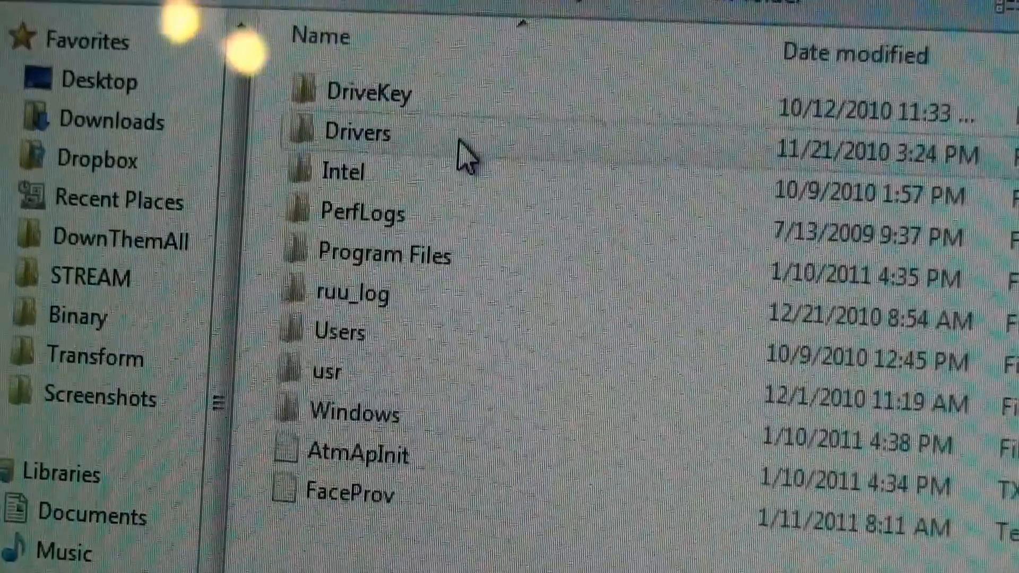
- Open the Samsung Electronics folder and shift-delete the SPH-M920_MR1_DI11A_REL.tar firmware file
{"action": "scroll", "scroll_direction": "down", "scroll_amount": 3}
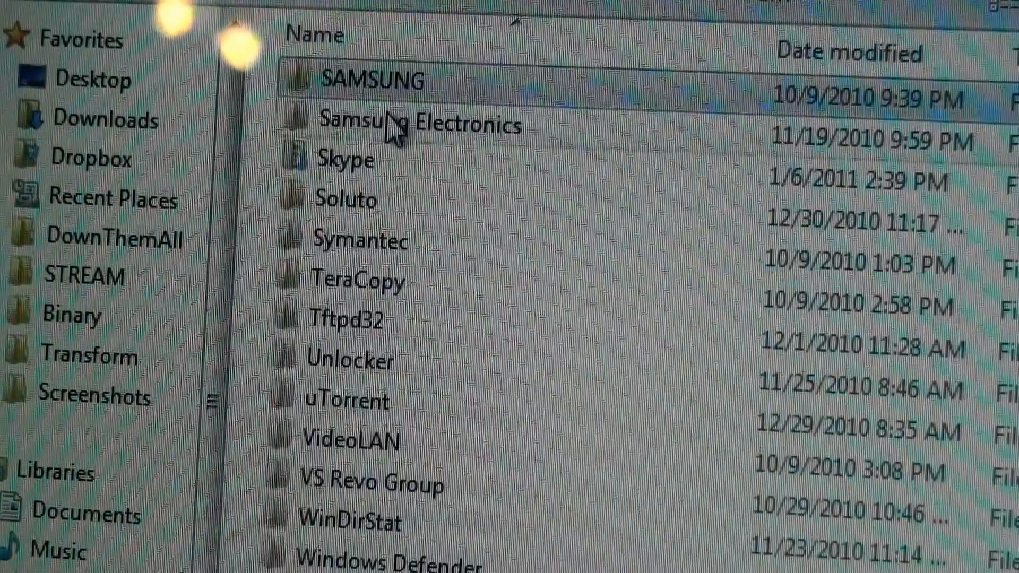
{"action": "double_click", "coordinate": [364, 79]}
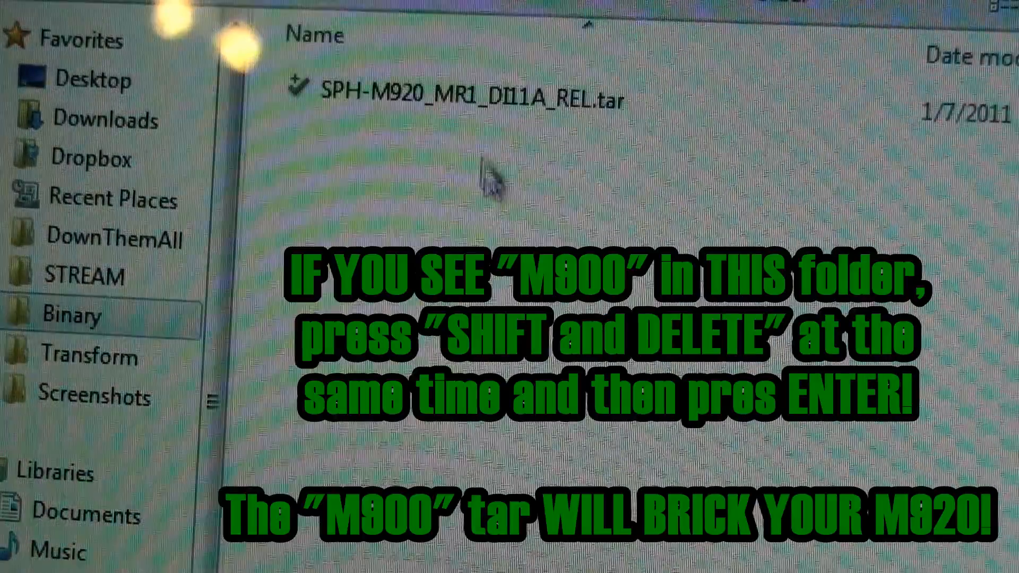
{"action": "left_click", "coordinate": [455, 97]}
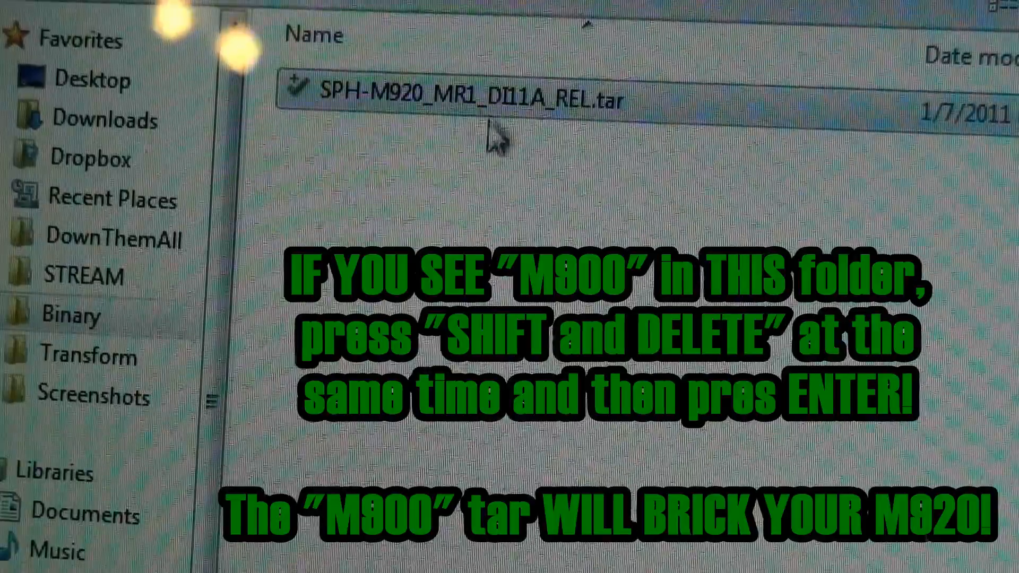
{"action": "key", "text": "shift+delete"}
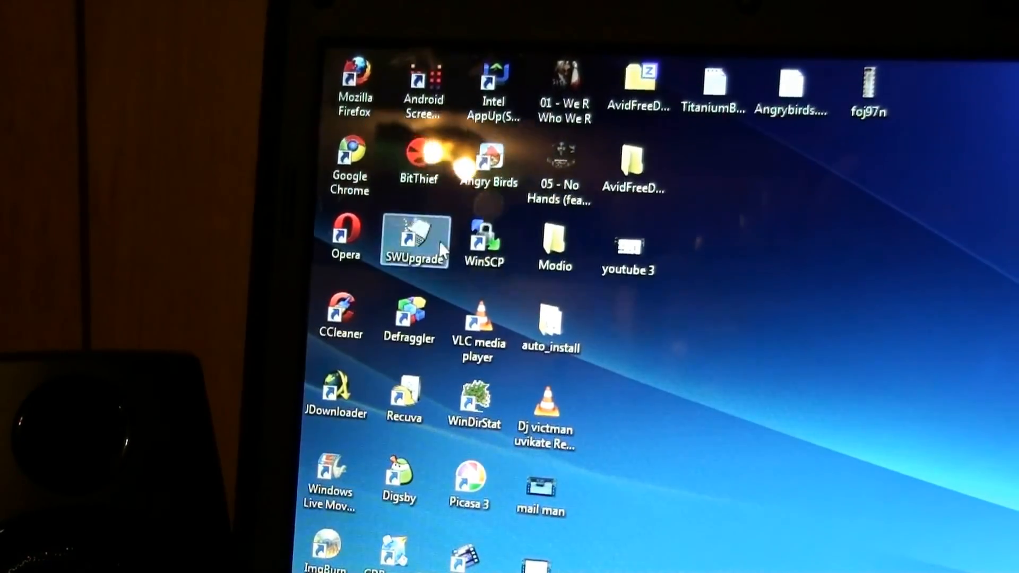
- Launch SWUpgrade and get past the data-loss warning, battery removal and USB connection screens
{"action": "double_click", "coordinate": [415, 240]}
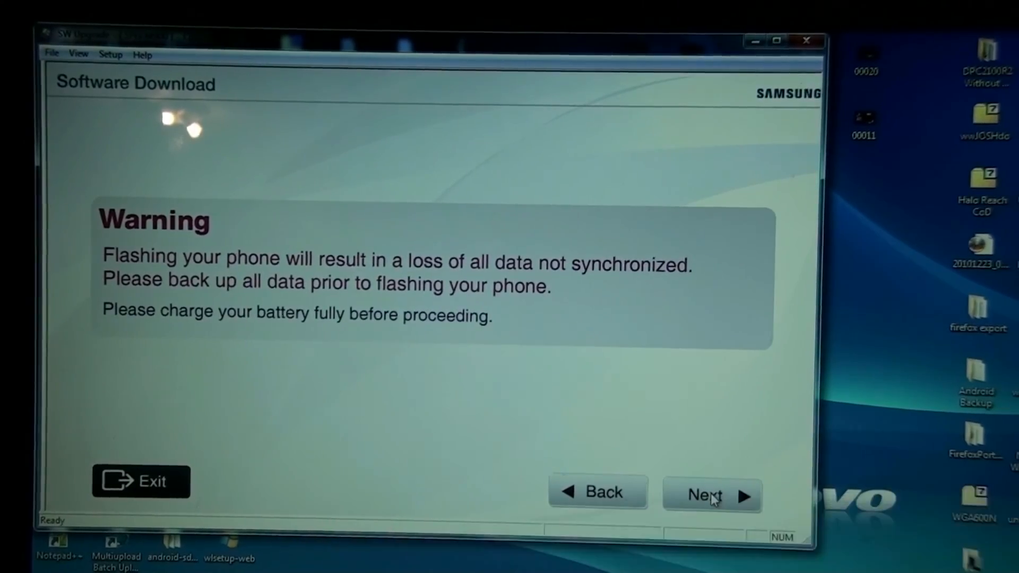
{"action": "left_click", "coordinate": [713, 495]}
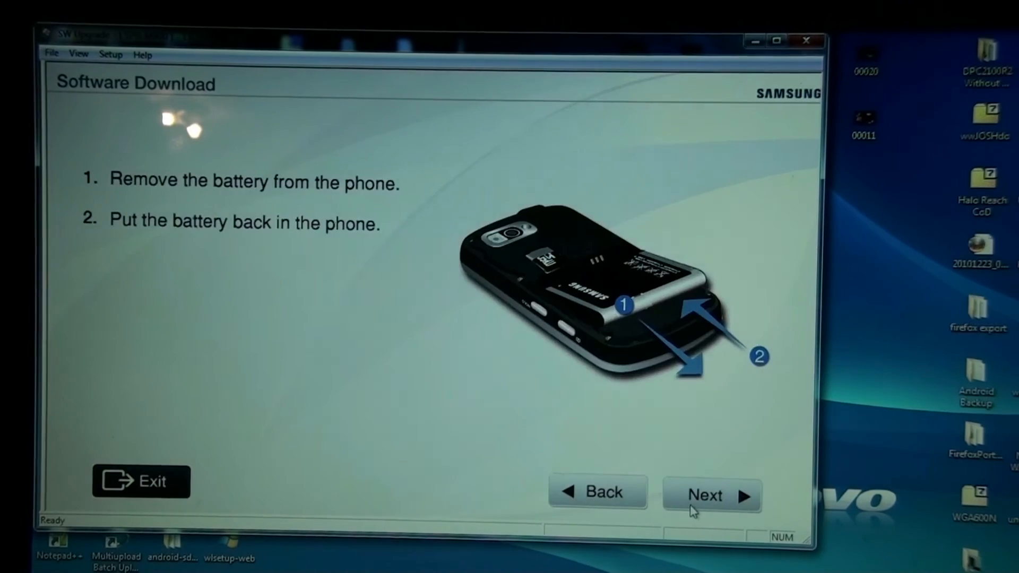
{"action": "left_click", "coordinate": [711, 495]}
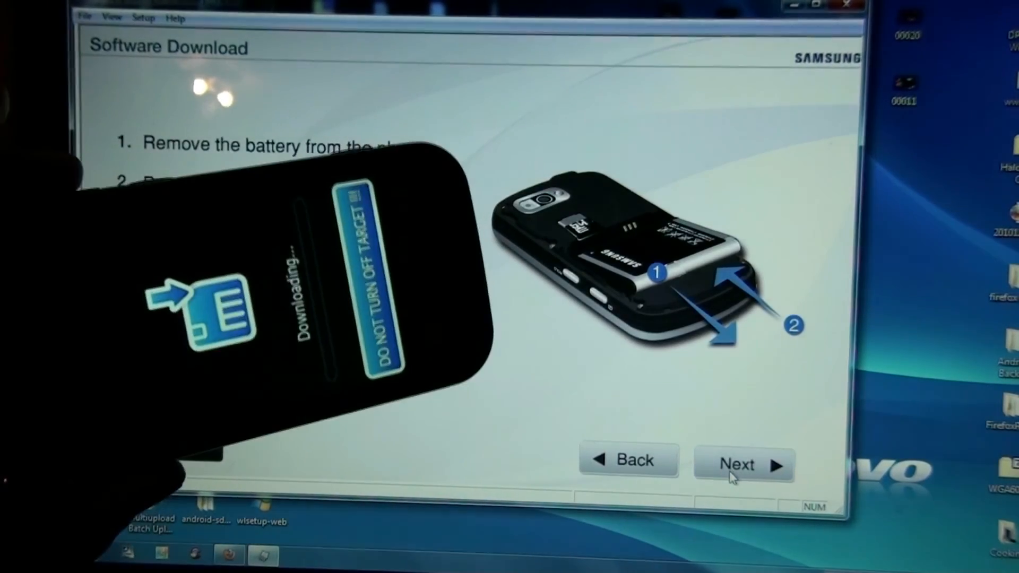
{"action": "left_click", "coordinate": [742, 464]}
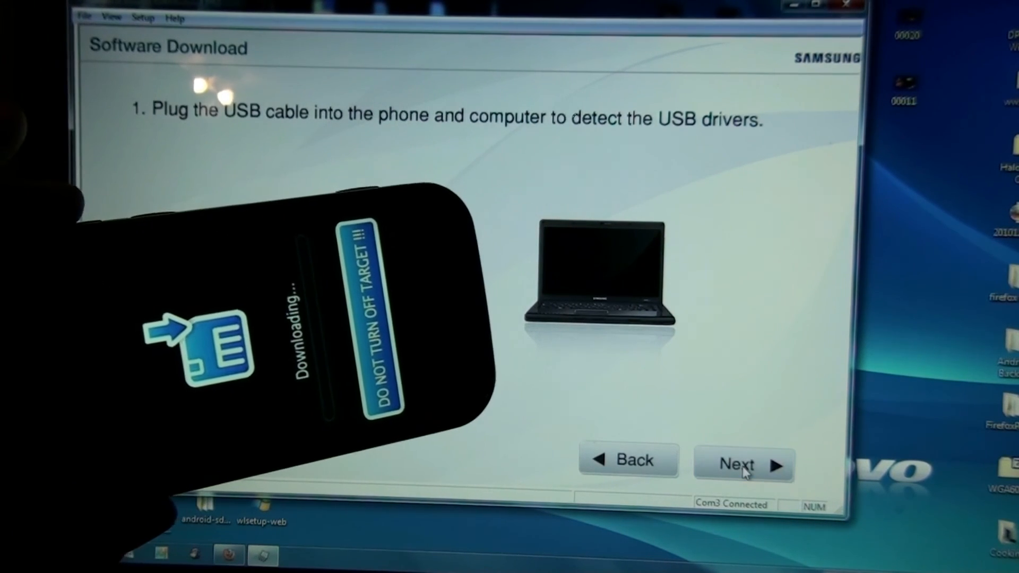
{"action": "left_click", "coordinate": [743, 465]}
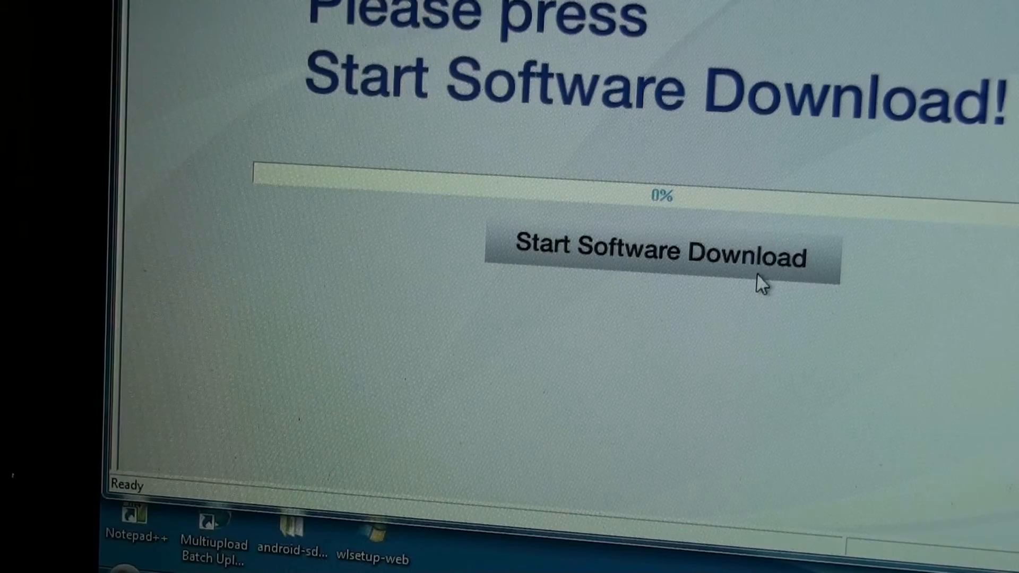
- Start the firmware download; updating begins, then the flashing application crashes
{"action": "left_click", "coordinate": [661, 254]}
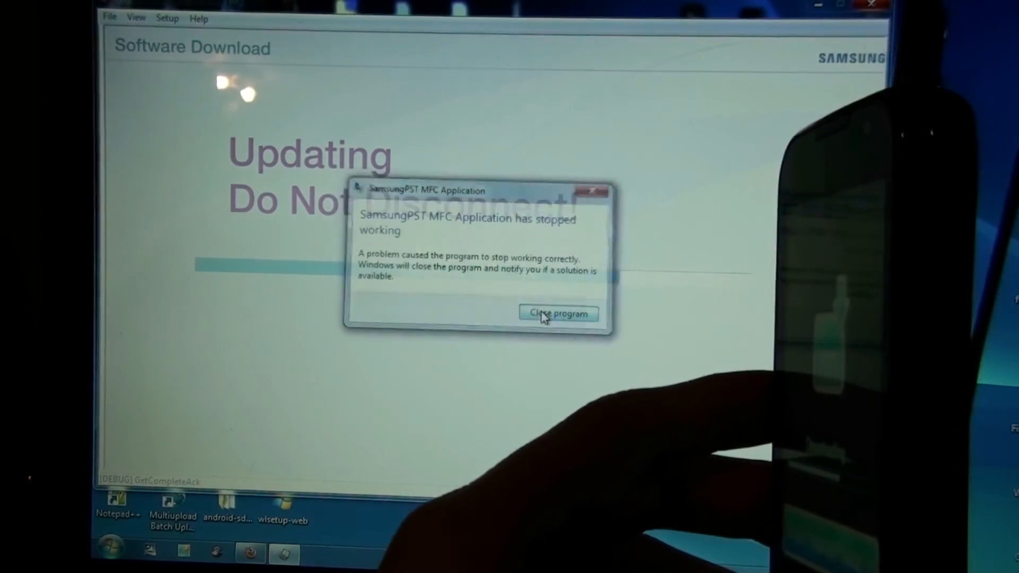
- Dismiss the crash, pass the warning, battery and USB steps again, and restart the download
{"action": "left_click", "coordinate": [557, 312]}
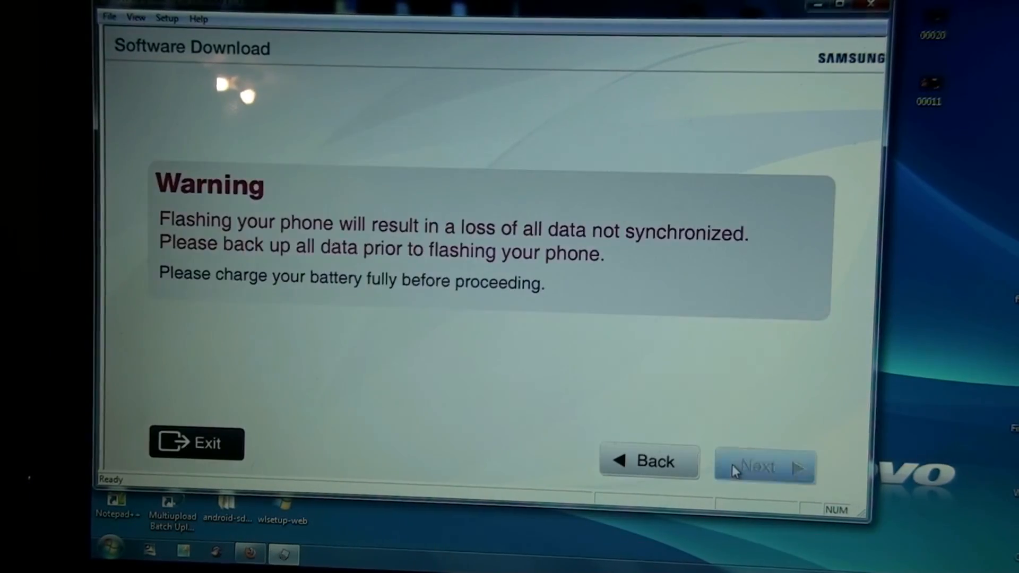
{"action": "left_click", "coordinate": [764, 464]}
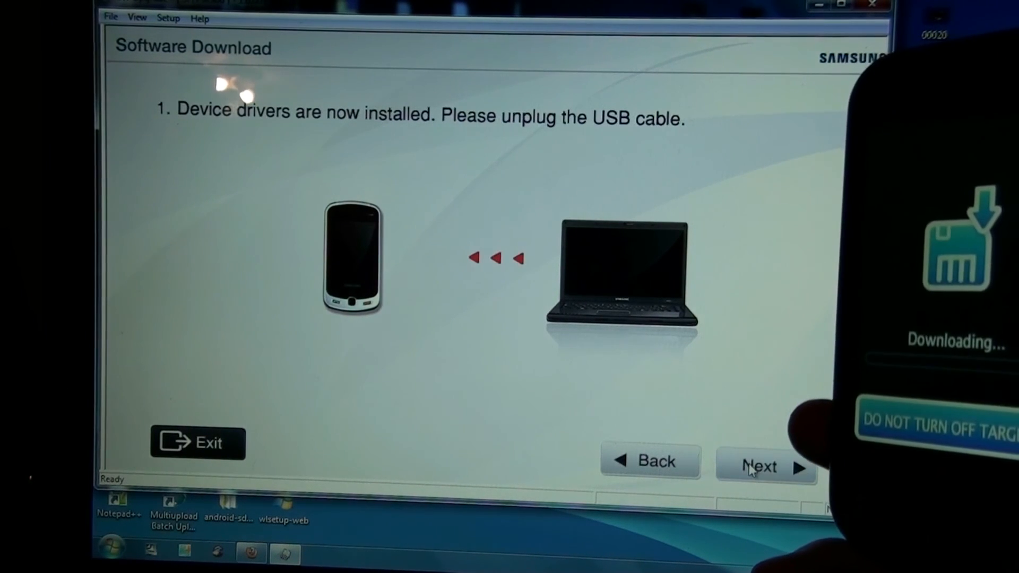
{"action": "left_click", "coordinate": [762, 466]}
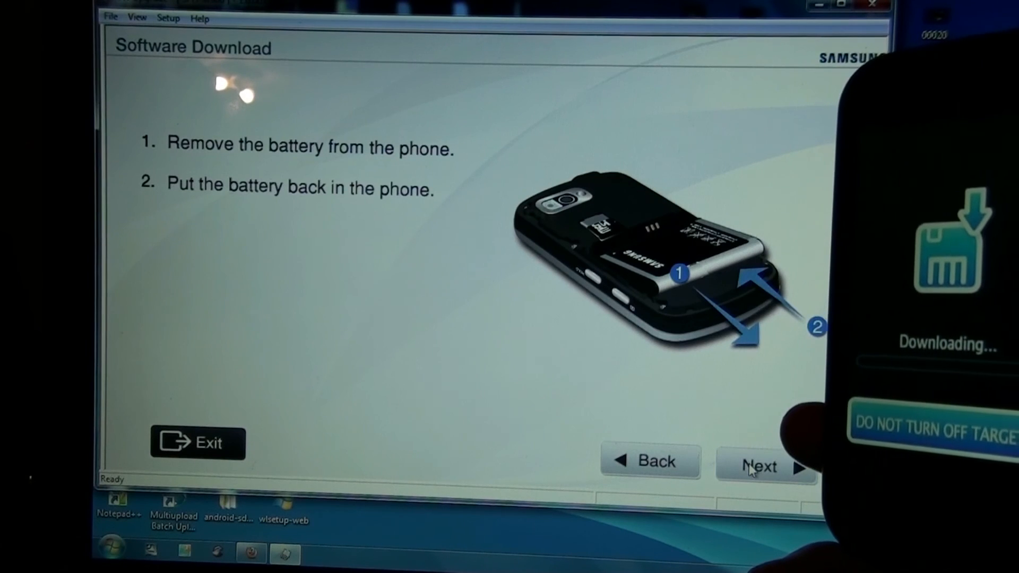
{"action": "left_click", "coordinate": [764, 462]}
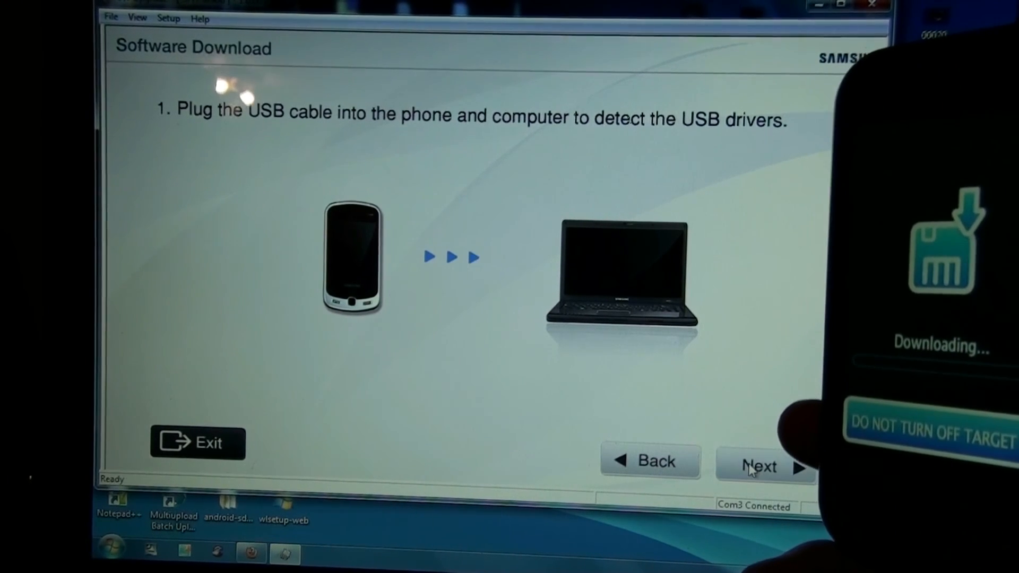
{"action": "left_click", "coordinate": [759, 467]}
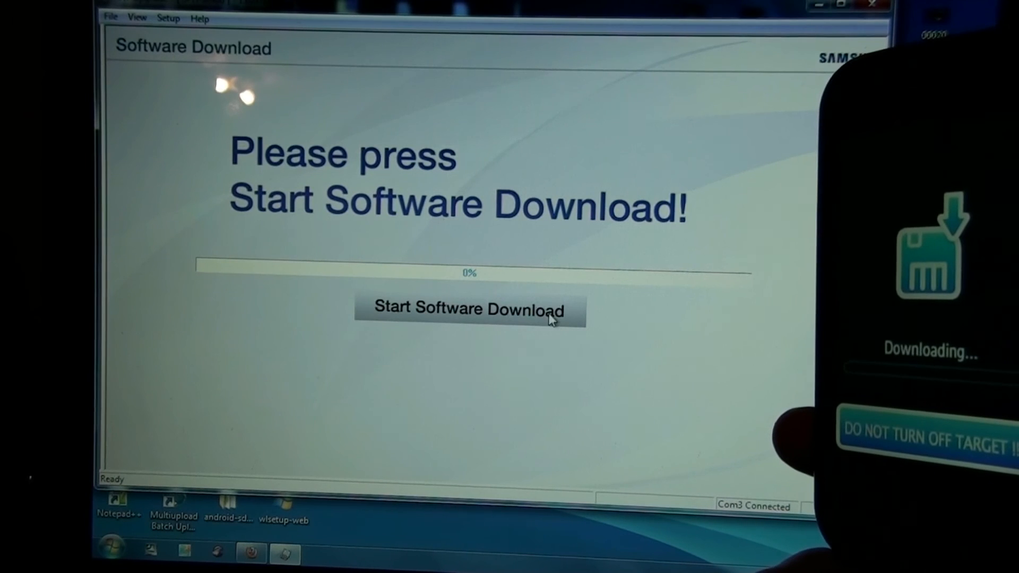
{"action": "left_click", "coordinate": [469, 309]}
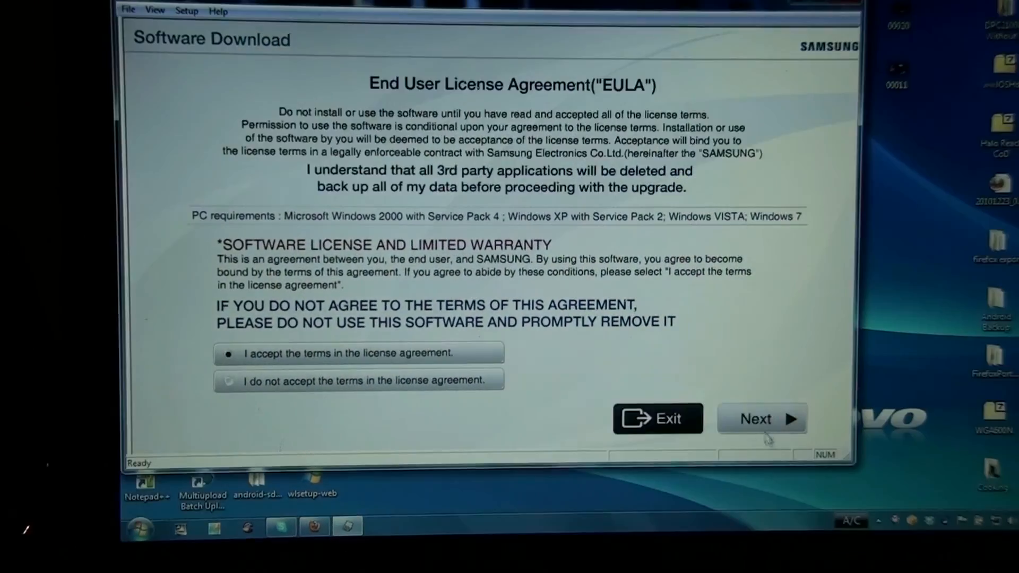
- Get past the license and download-mode instructions until the phone connects on Com3
{"action": "left_click", "coordinate": [762, 418]}
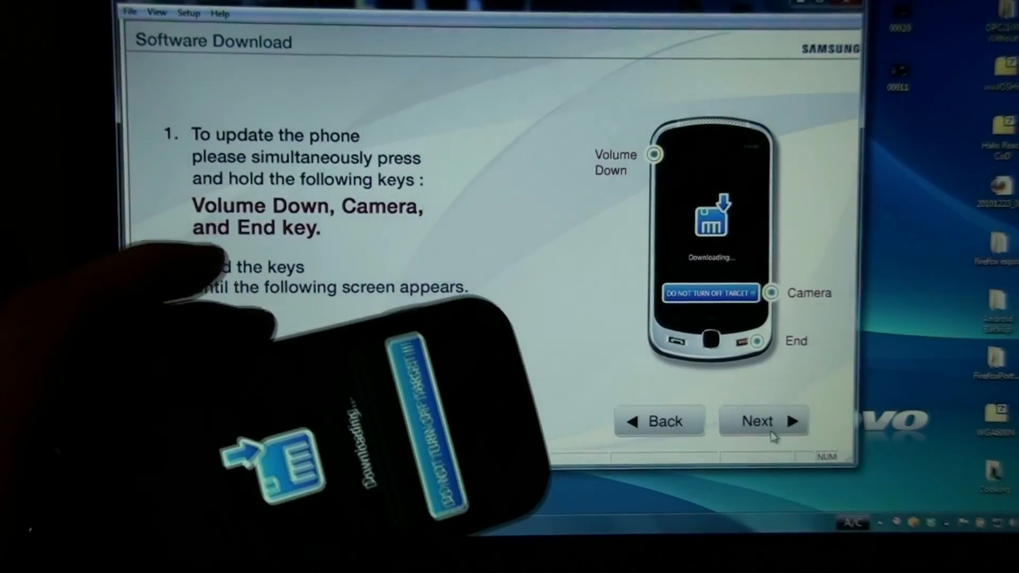
{"action": "left_click", "coordinate": [764, 421]}
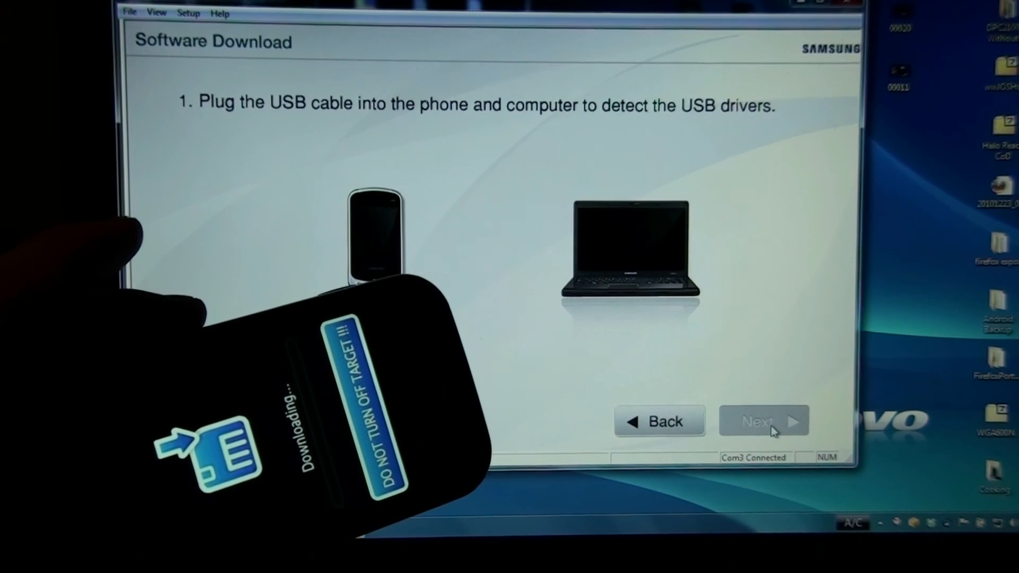
{"action": "left_click", "coordinate": [764, 421]}
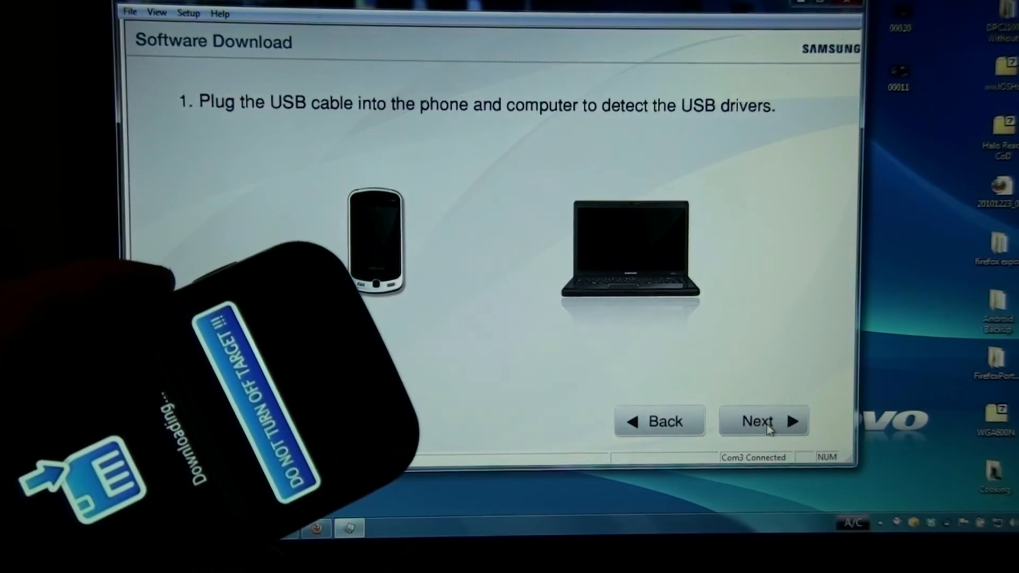
{"action": "left_click", "coordinate": [764, 421]}
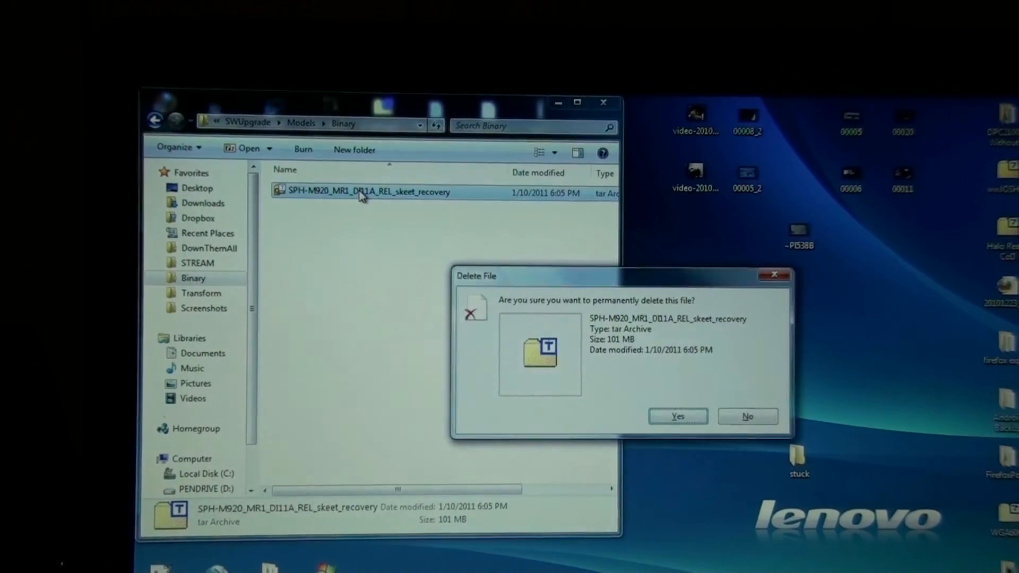
- Confirm permanent deletion of the skeet recovery tar, then open the Moment folder
{"action": "left_click", "coordinate": [677, 416]}
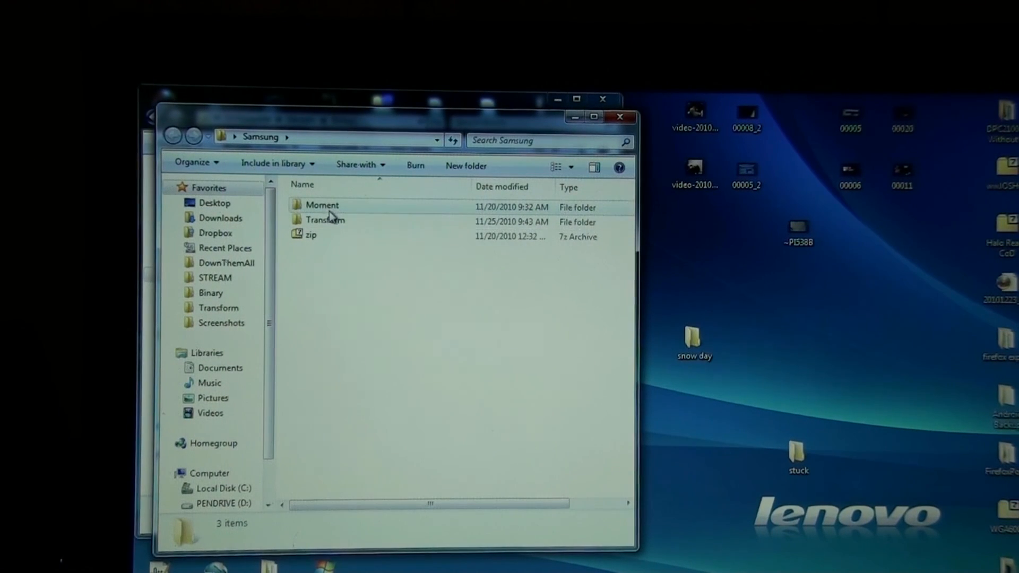
{"action": "double_click", "coordinate": [325, 220]}
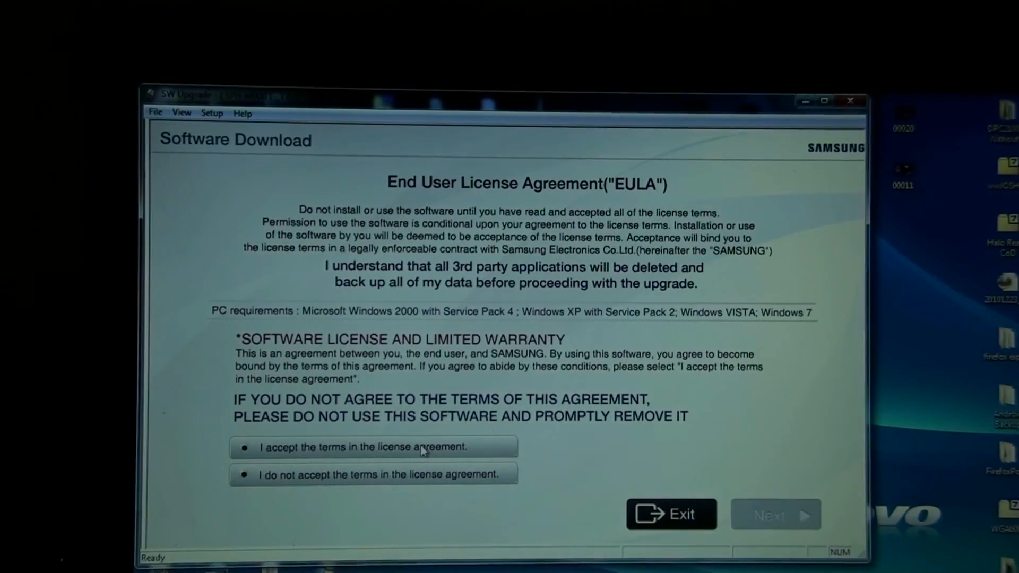
- Choose 'I accept the terms', then get past the device-drivers-installed screen
{"action": "left_click", "coordinate": [776, 514]}
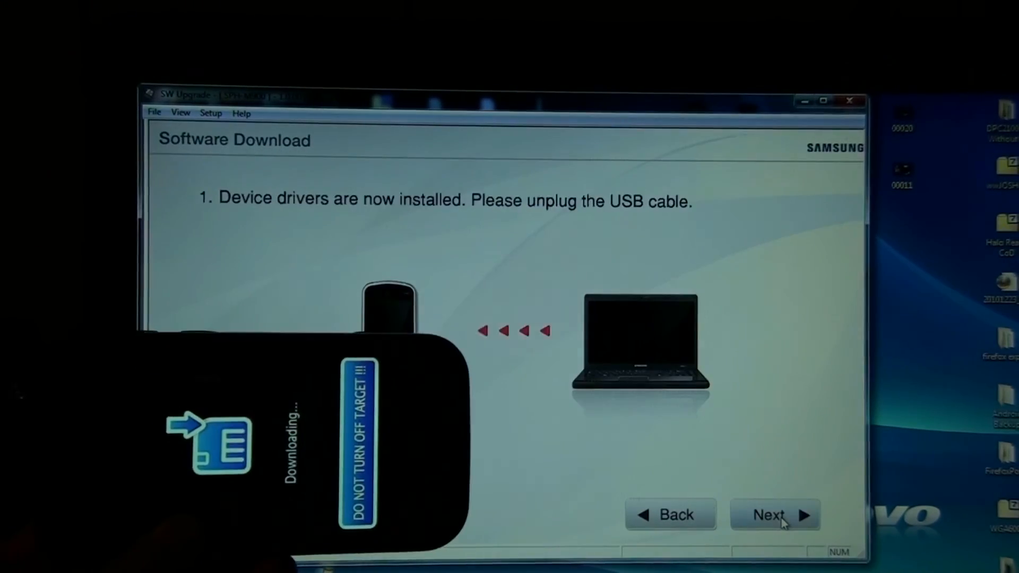
{"action": "left_click", "coordinate": [773, 514]}
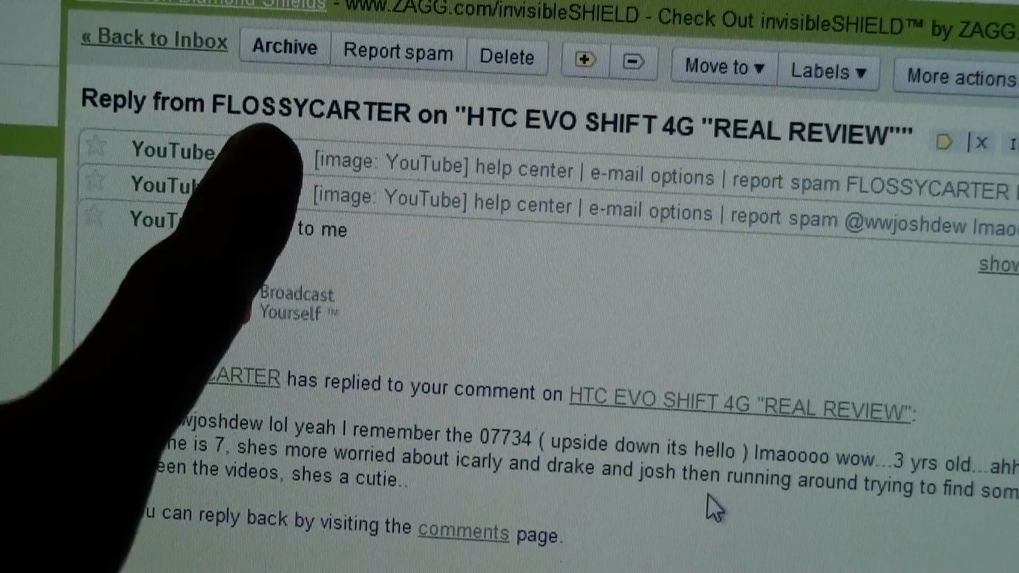
{"action": "mouse_move", "coordinate": [714, 508]}
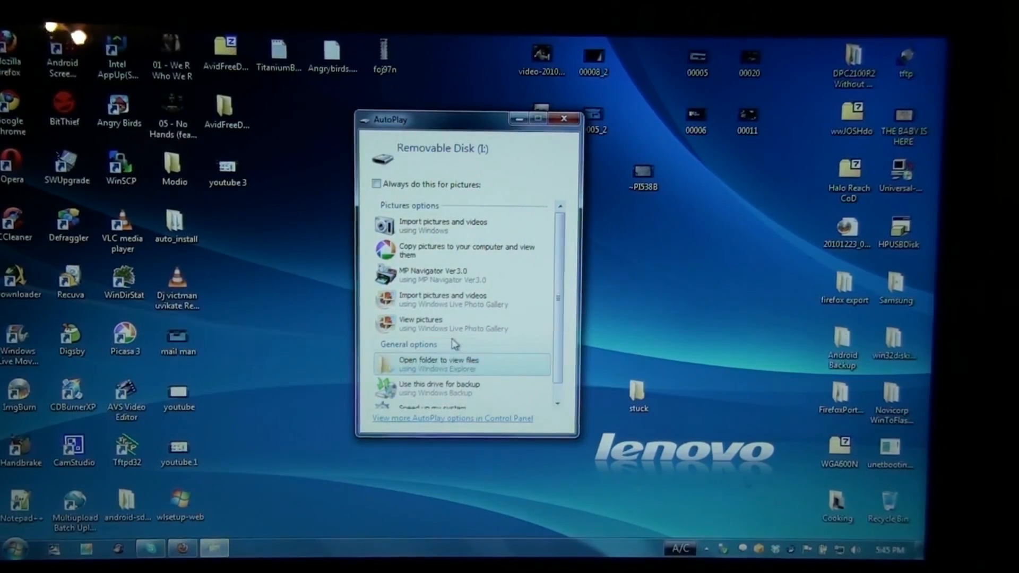
- Browse Removable Disk (E:), open the sdx folder, then open one of its subfolders
{"action": "left_click", "coordinate": [439, 364]}
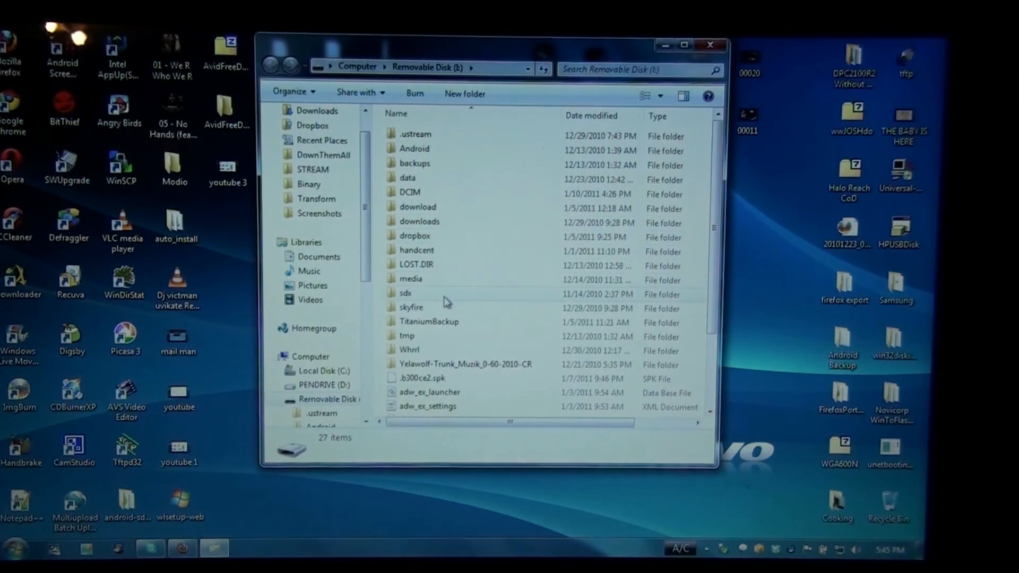
{"action": "left_click", "coordinate": [405, 293]}
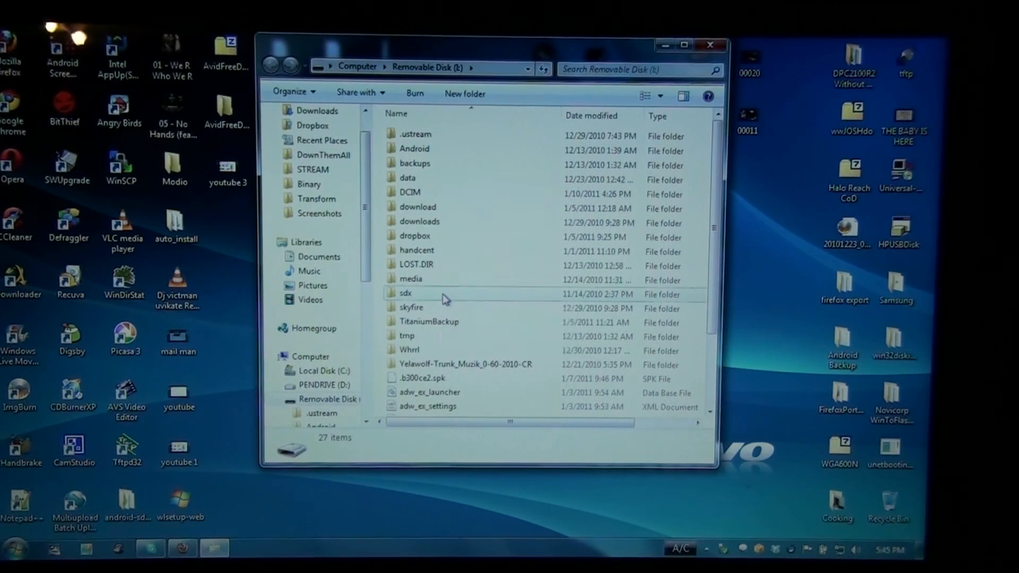
{"action": "double_click", "coordinate": [405, 293]}
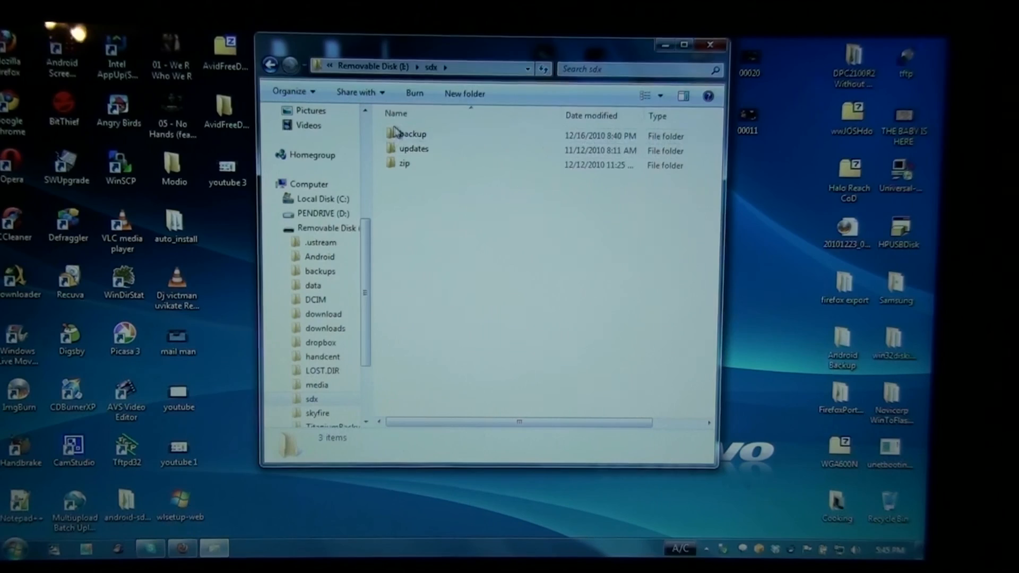
{"action": "mouse_move", "coordinate": [409, 162]}
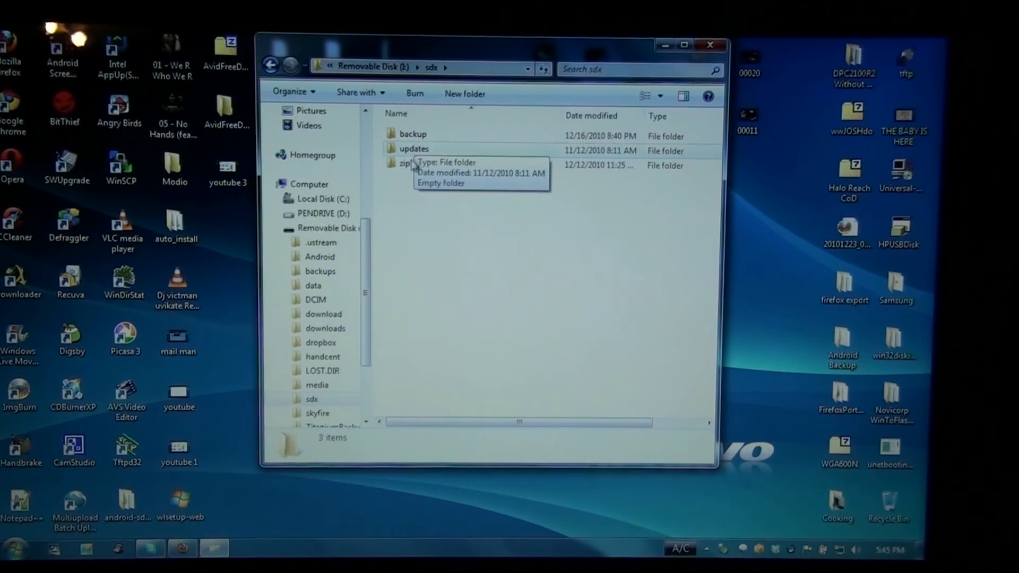
{"action": "double_click", "coordinate": [410, 162]}
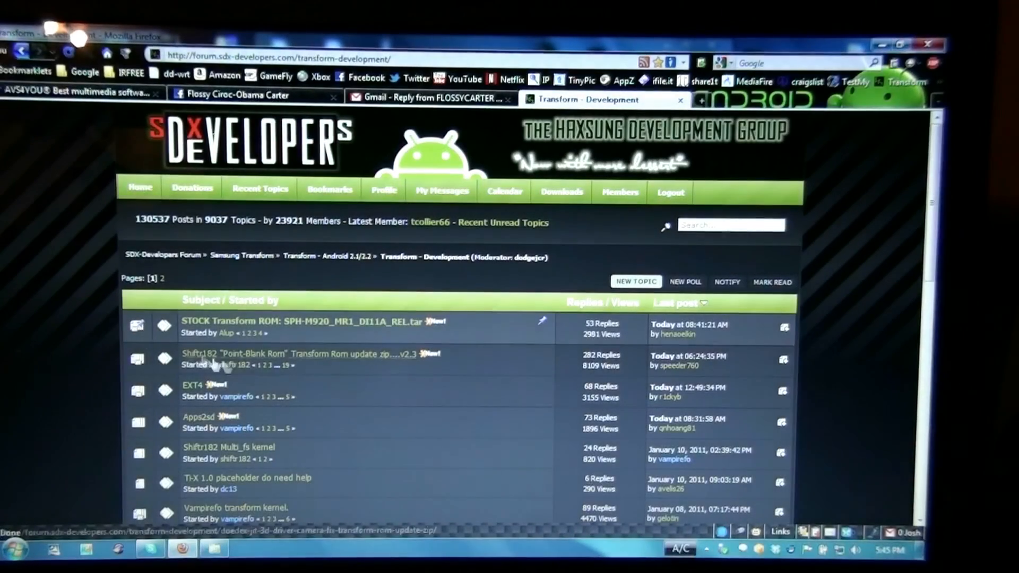
- Open the Shiftr182 Point-Blank Rom v2.3 thread and follow its mediafire download link
{"action": "left_click", "coordinate": [299, 353]}
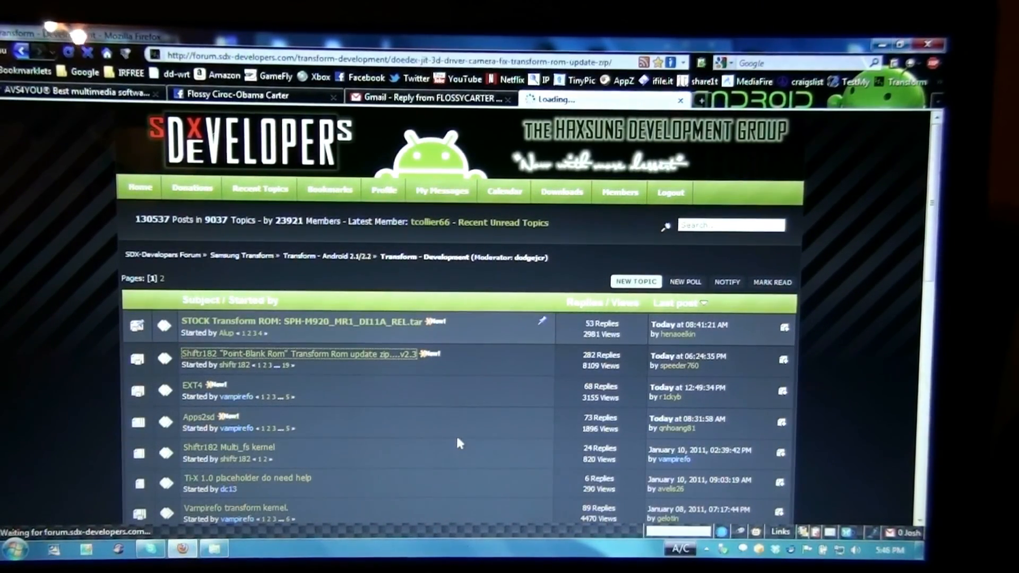
{"action": "left_click", "coordinate": [293, 354]}
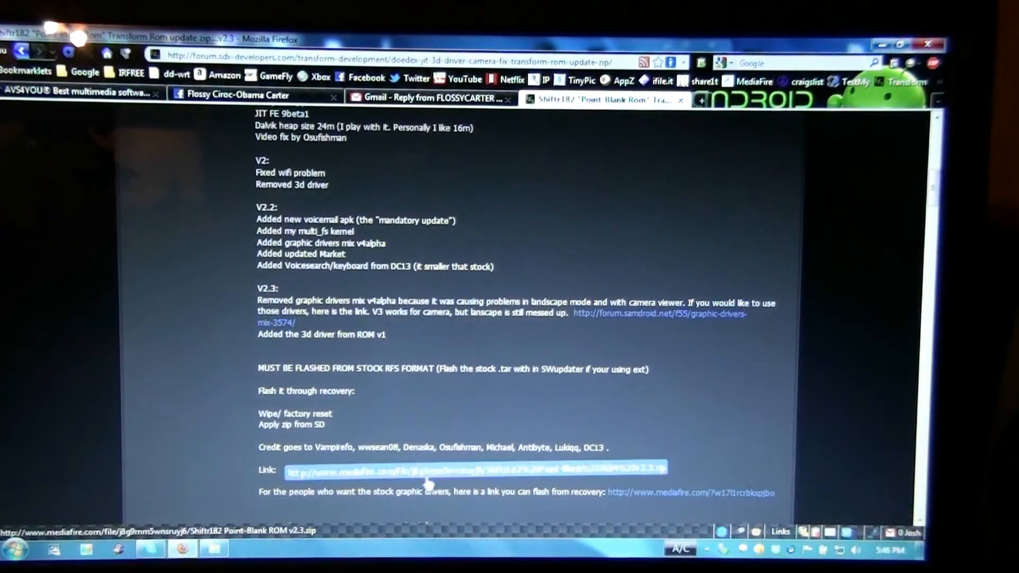
{"action": "left_click", "coordinate": [473, 469]}
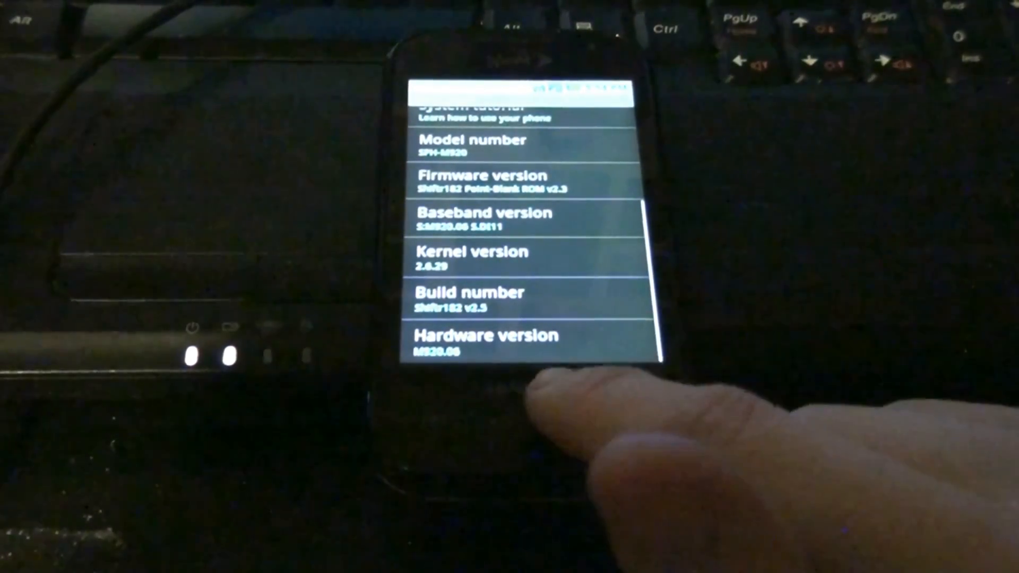
- Hold the power button and choose Power off from the Phone options menu
{"action": "left_click", "coordinate": [503, 422]}
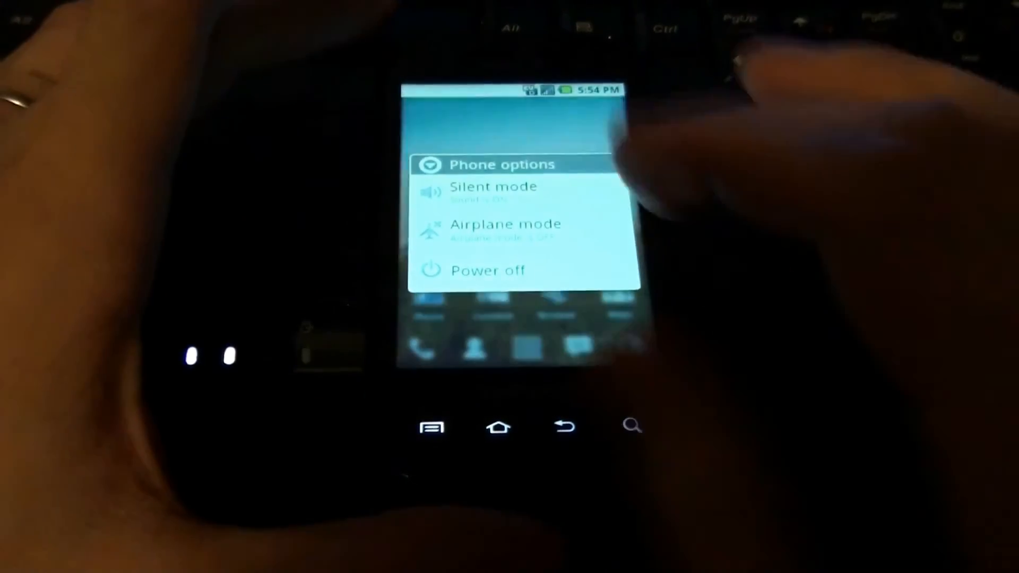
{"action": "left_click", "coordinate": [486, 270]}
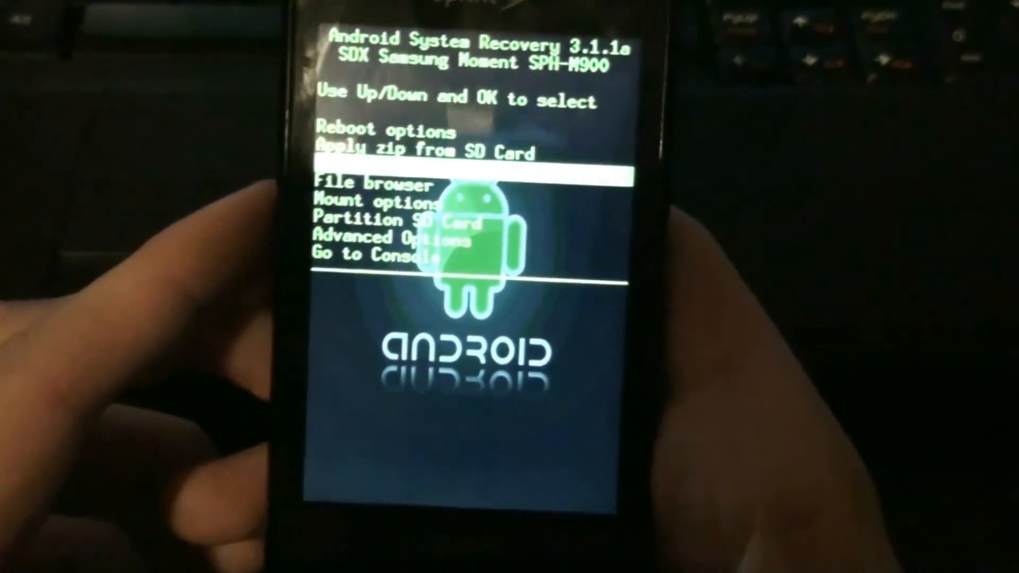
- Wipe the Dalvik cache from Advanced Options, then apply the extra update zip from the SD card
{"action": "key", "text": "Down"}
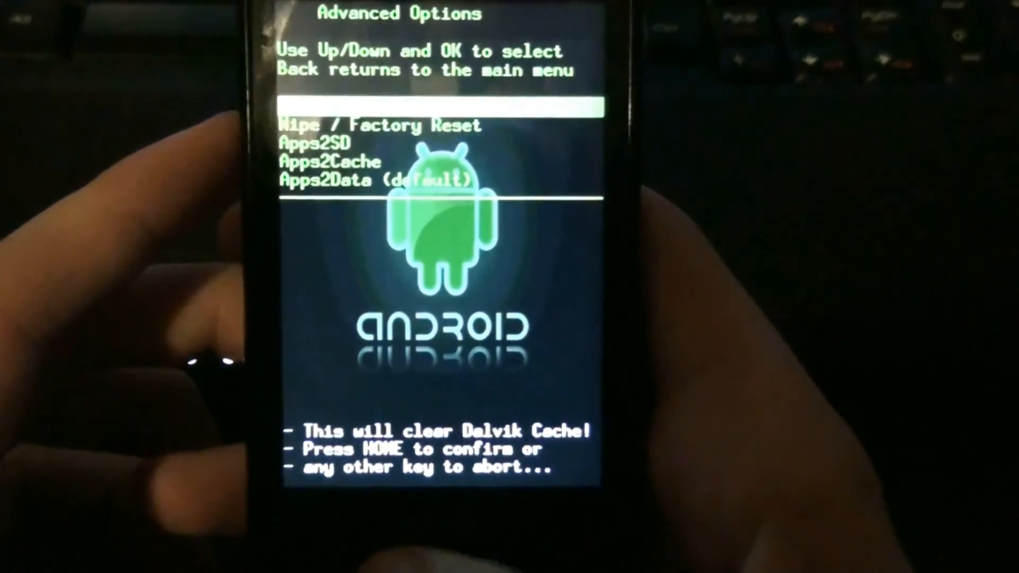
{"action": "key", "text": "Home"}
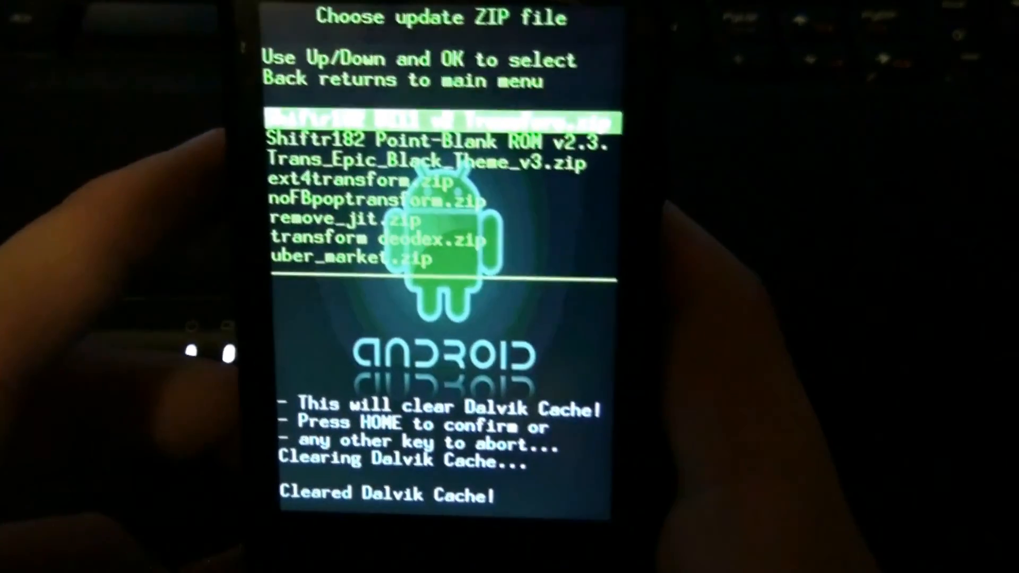
{"action": "key", "text": "Down"}
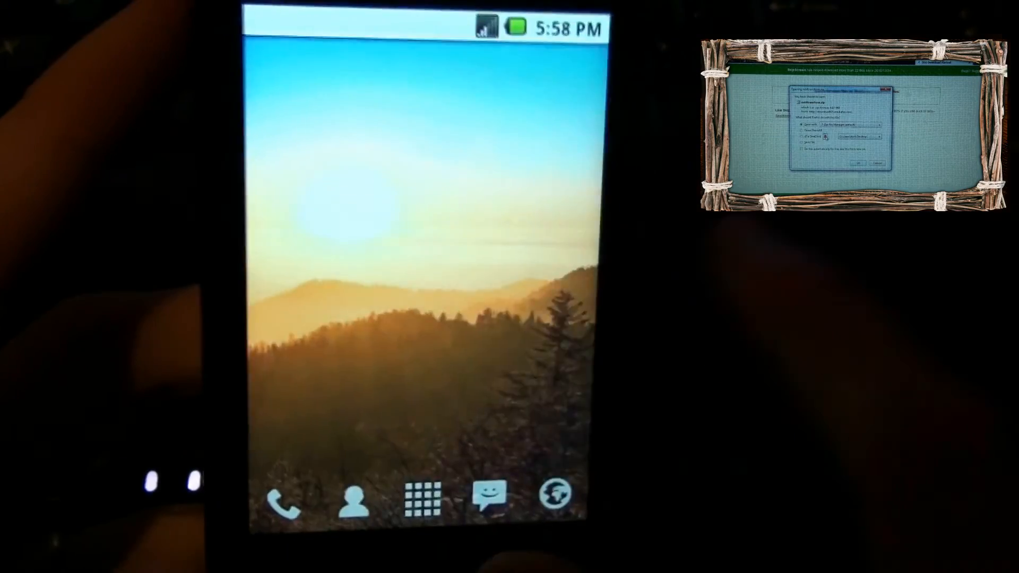
- Open the app drawer from the home screen to list Camera, Gmail, Maps and Market
{"action": "left_click", "coordinate": [423, 497]}
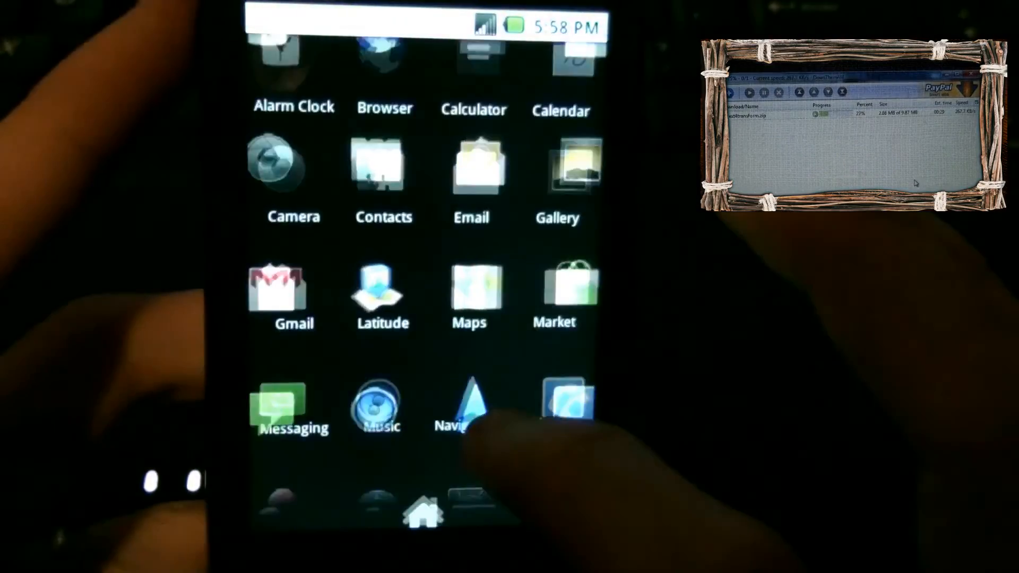